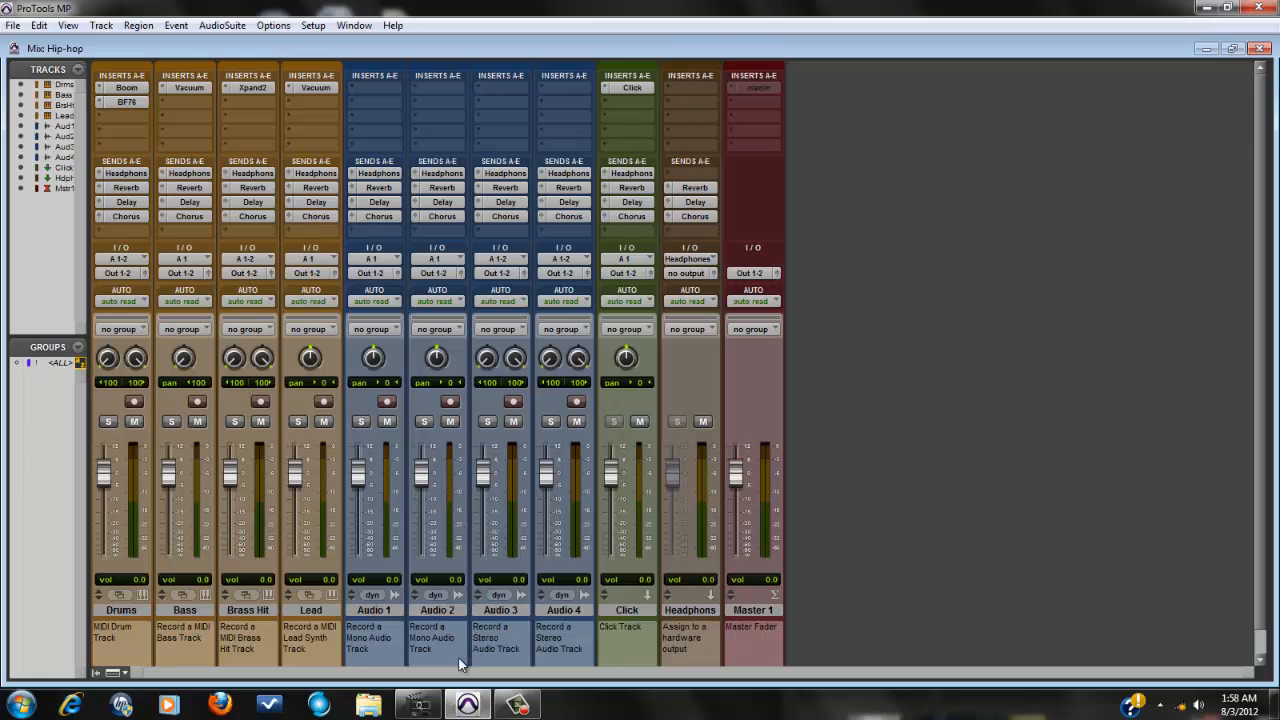
Step: Duplicate the Bass track with all options kept, creating Bass.dup1 after the original
click(416, 704)
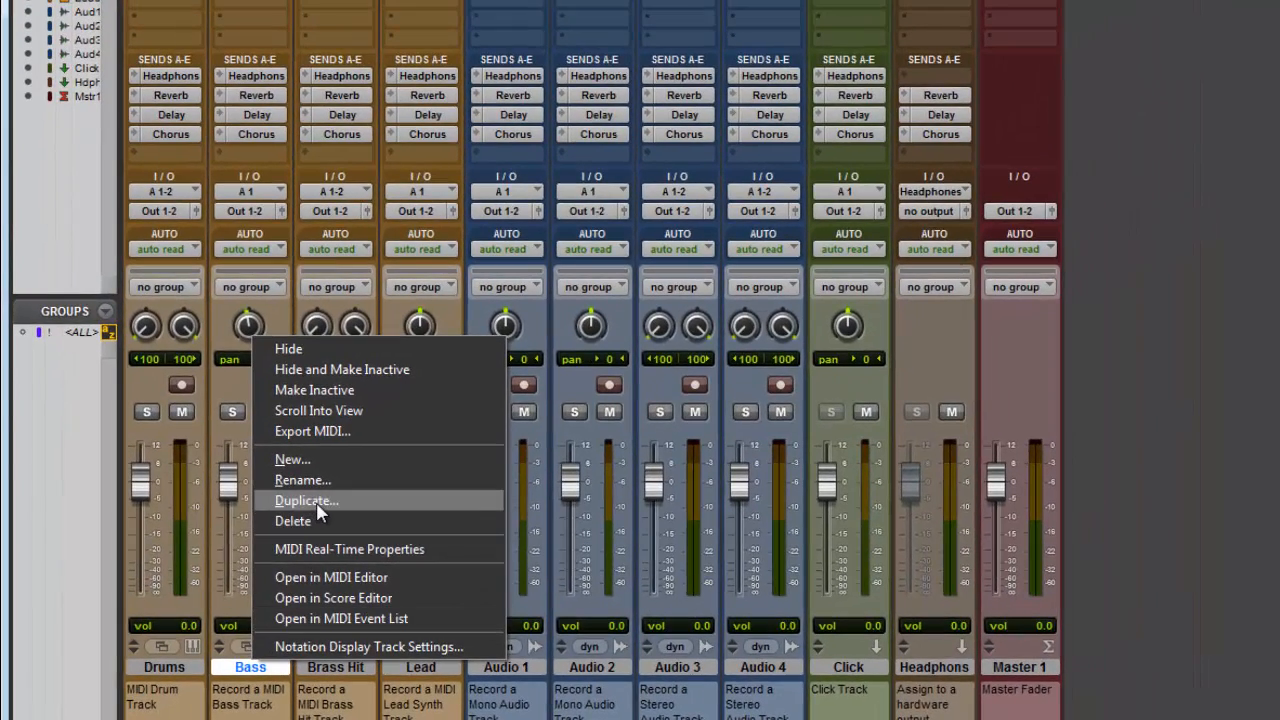
click(306, 500)
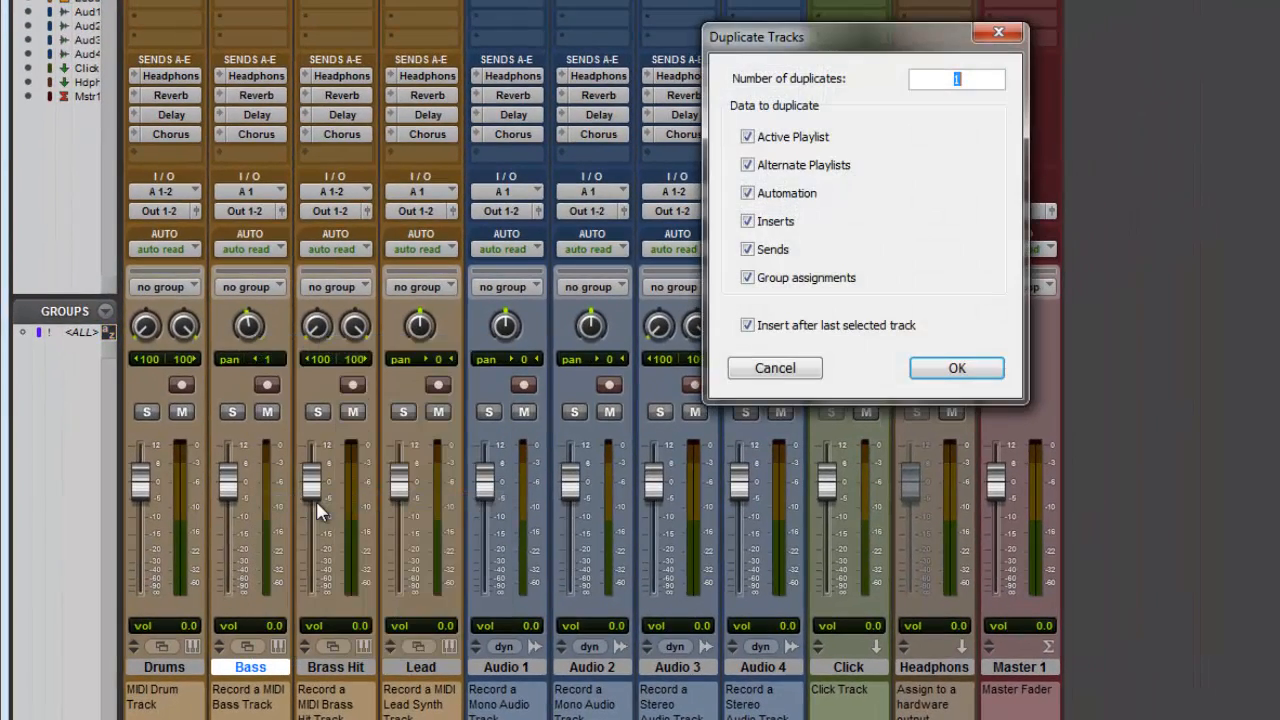
mouse_move(892, 366)
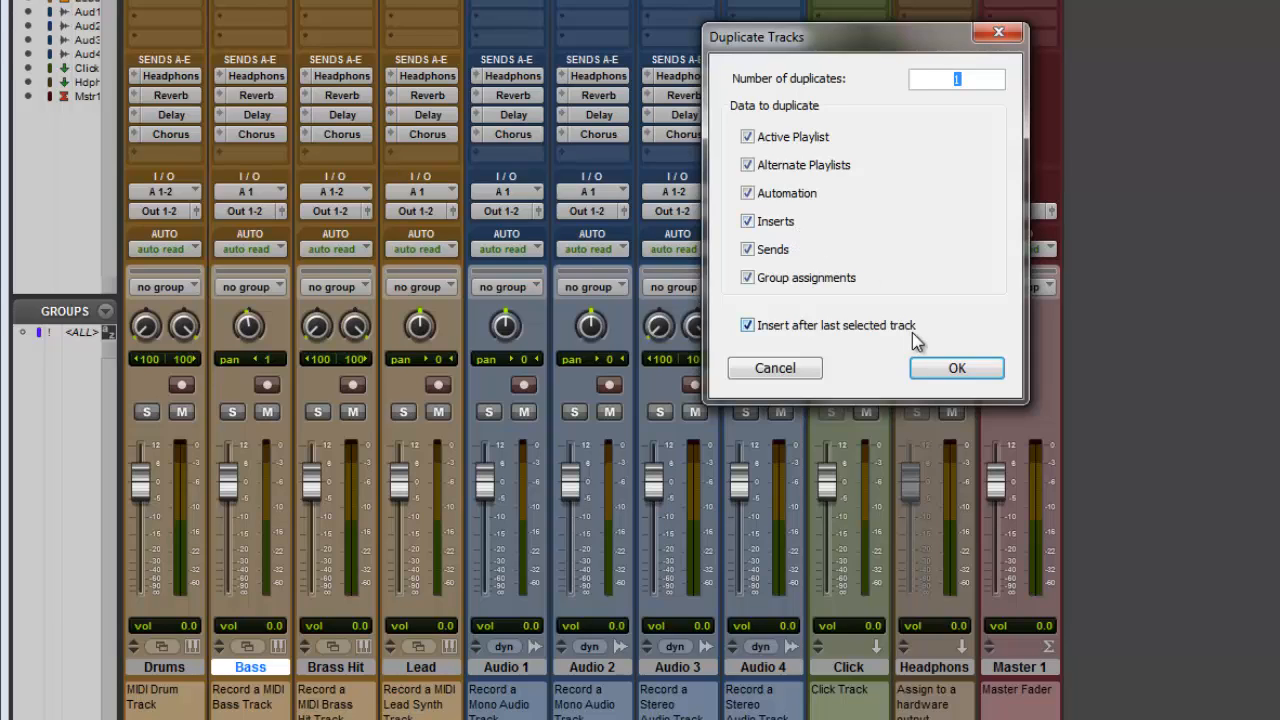
click(956, 368)
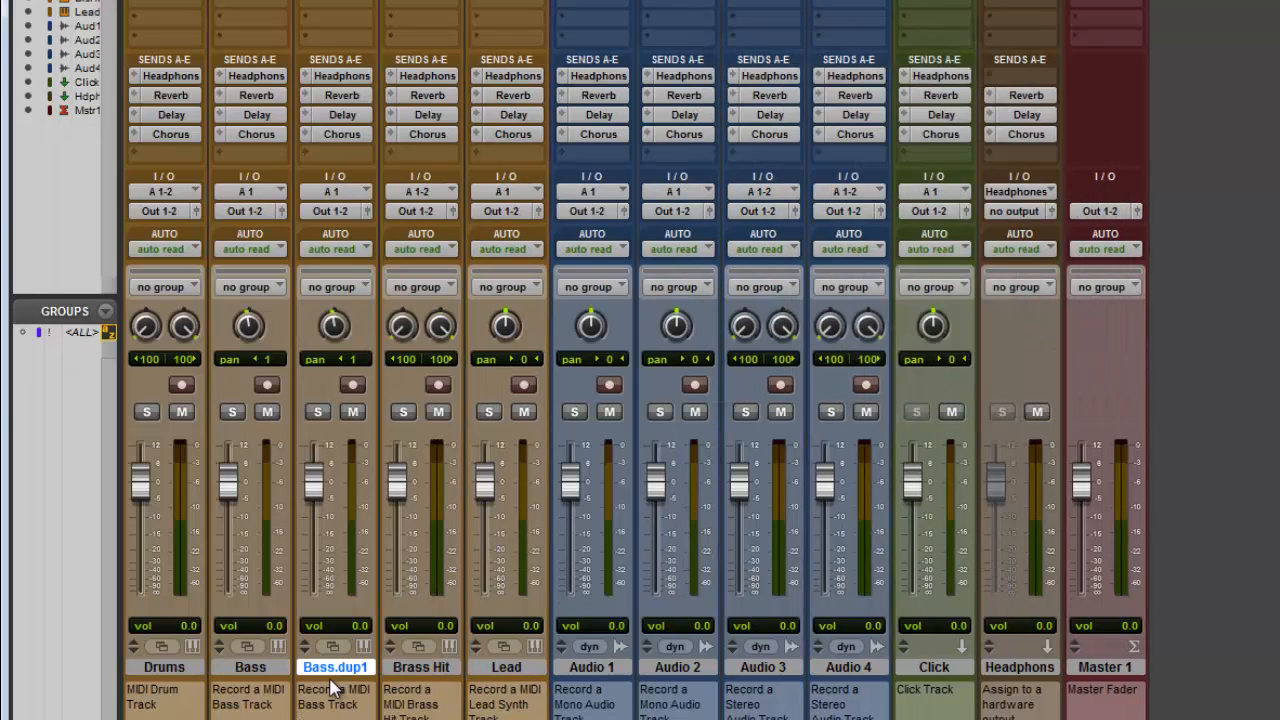
mouse_move(260, 580)
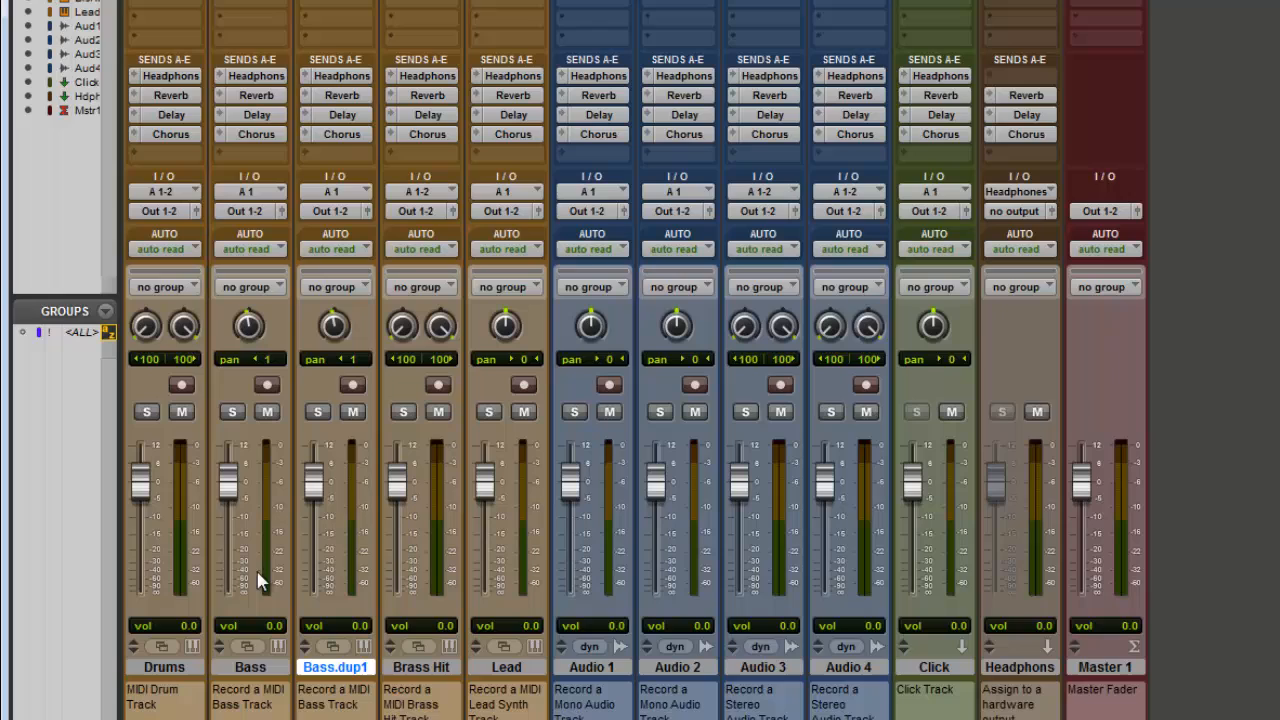
mouse_move(308, 584)
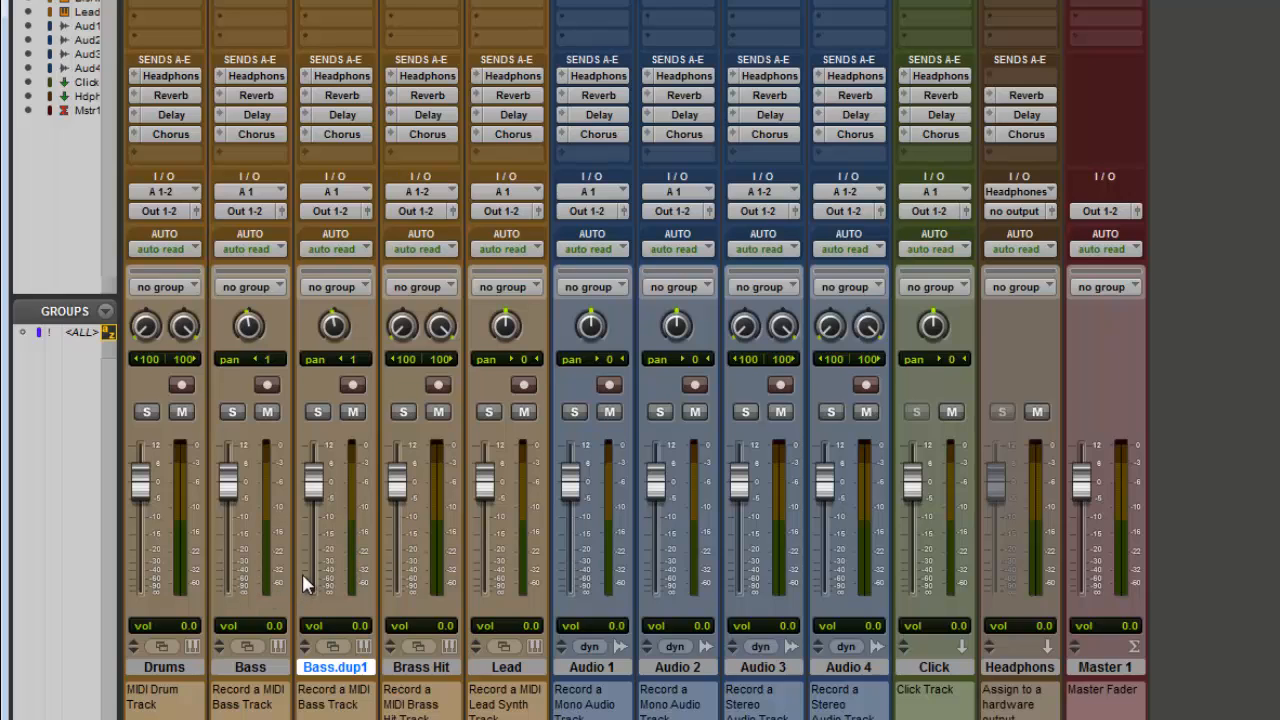
mouse_move(250, 328)
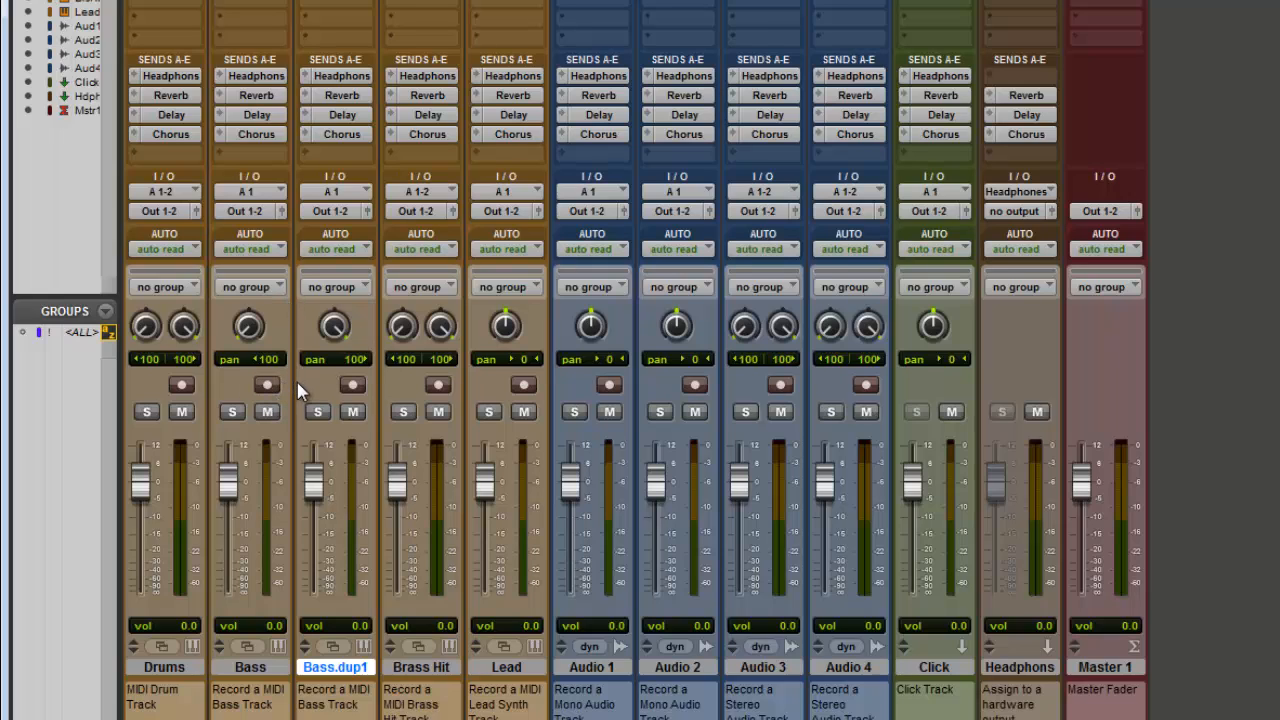
mouse_move(280, 338)
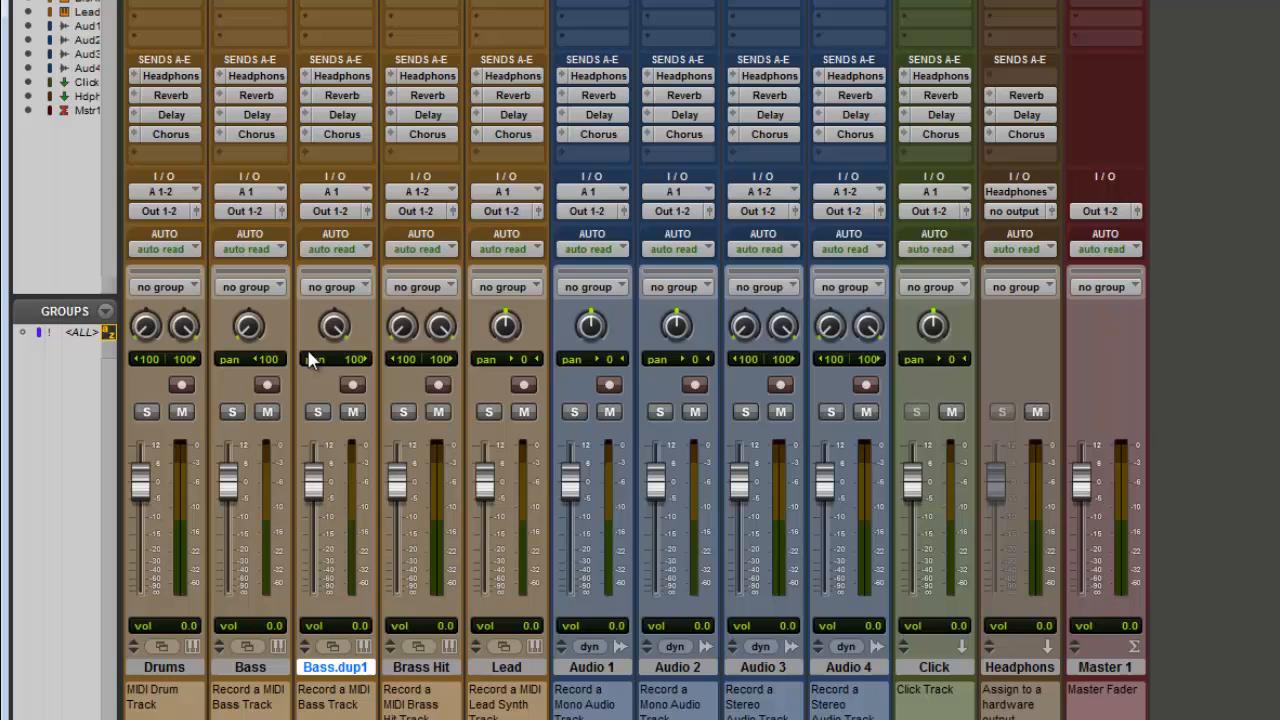
mouse_move(280, 388)
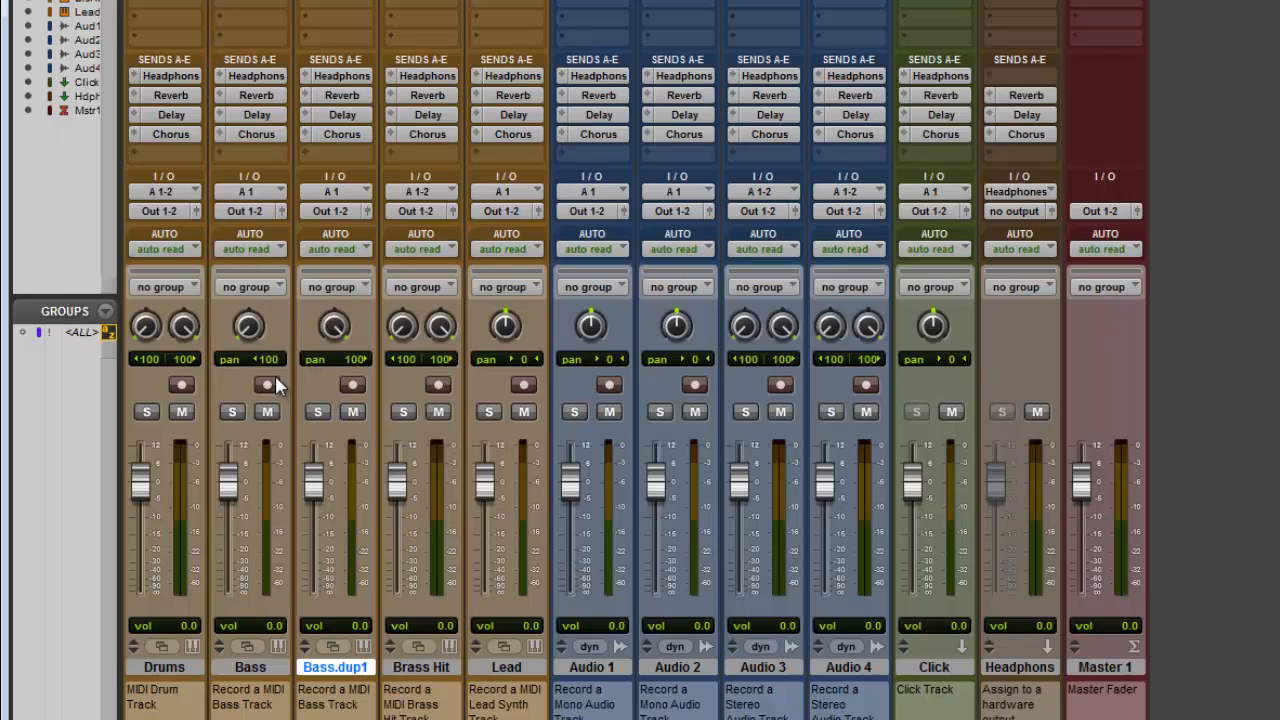
mouse_move(278, 332)
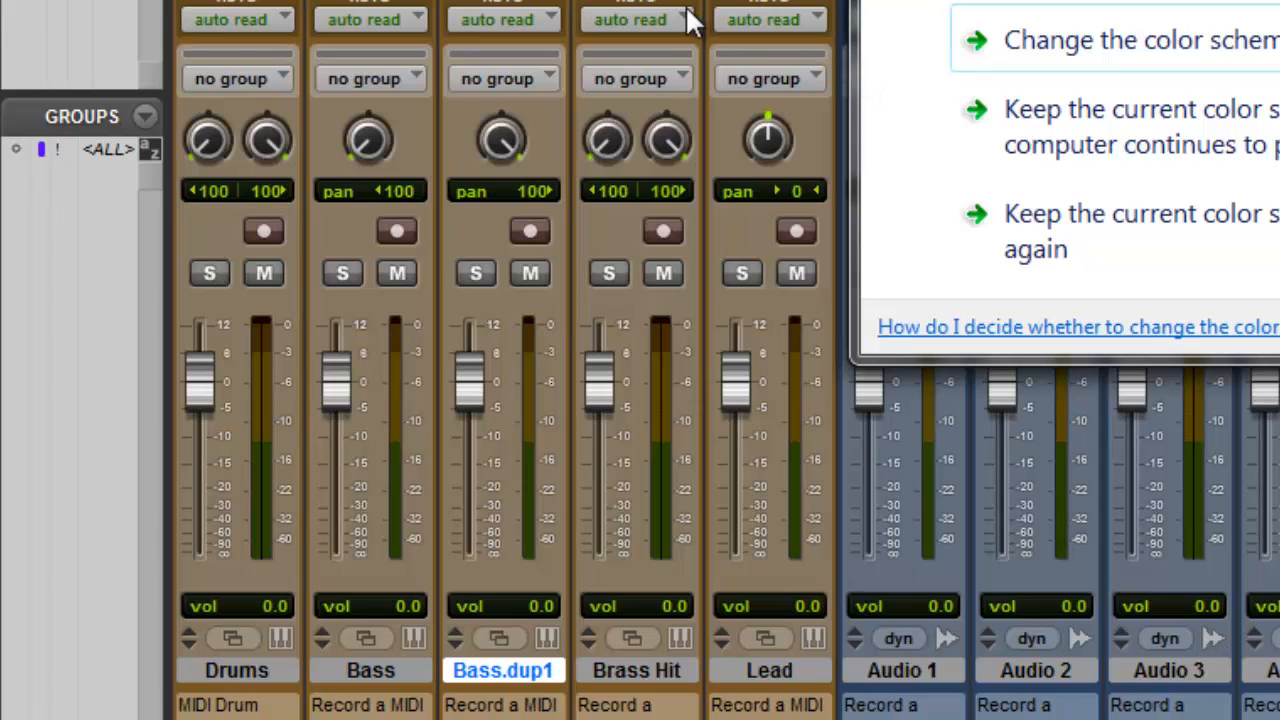
mouse_move(692, 24)
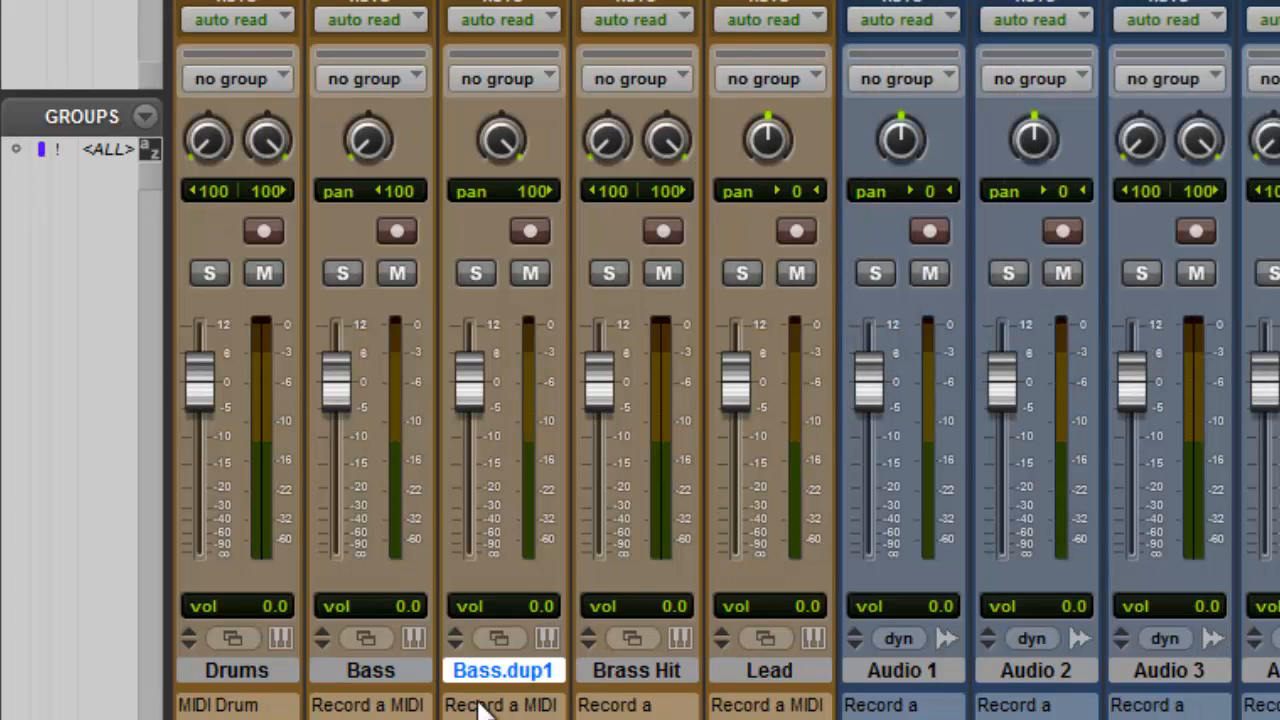
mouse_move(220, 176)
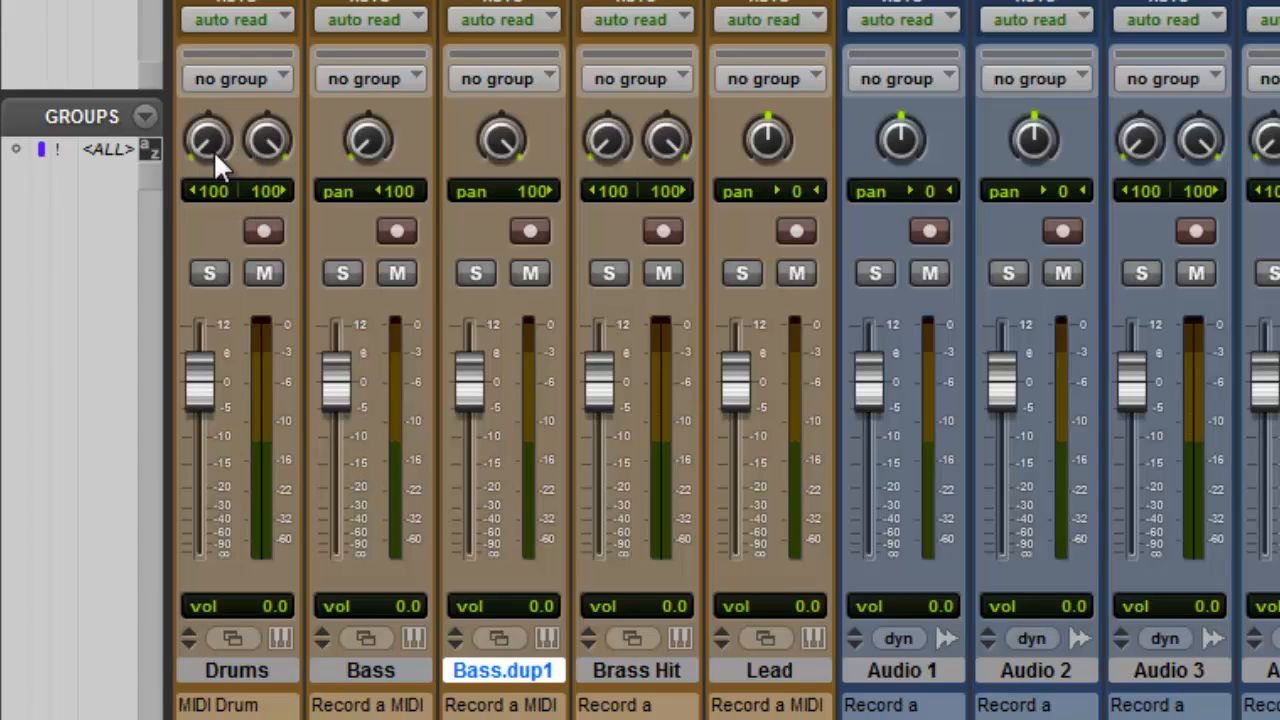
mouse_move(256, 164)
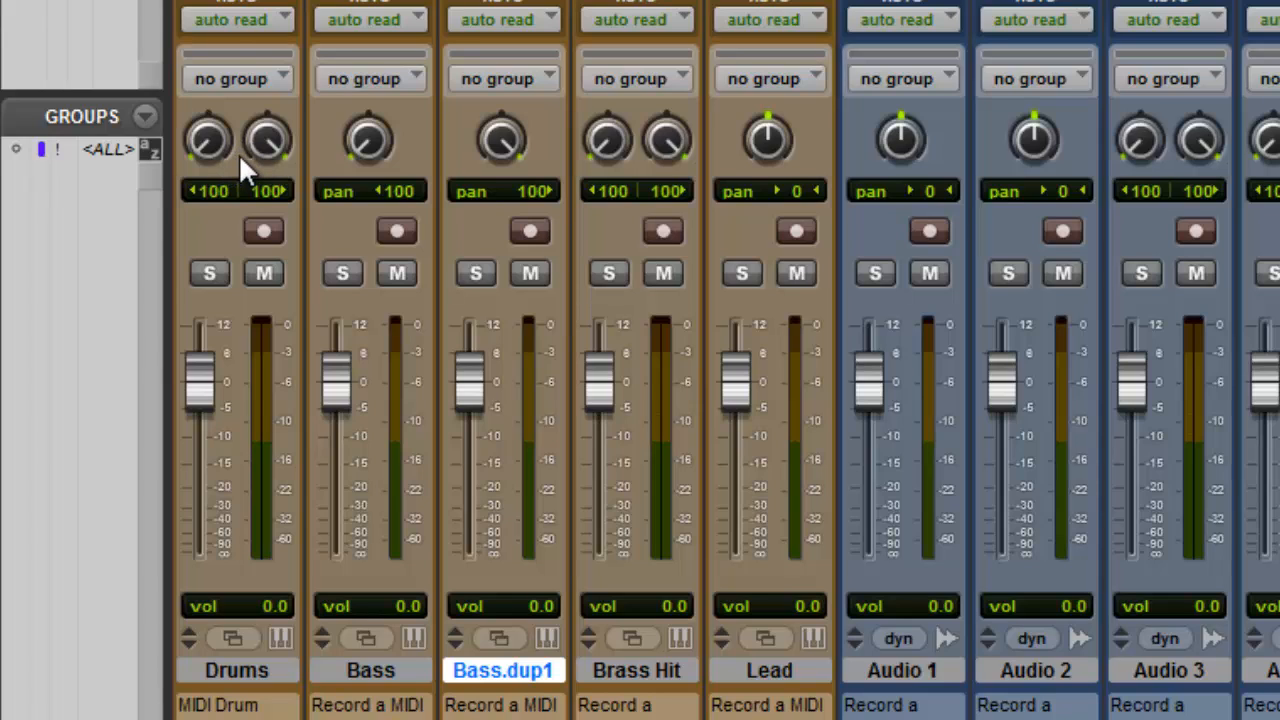
mouse_move(268, 140)
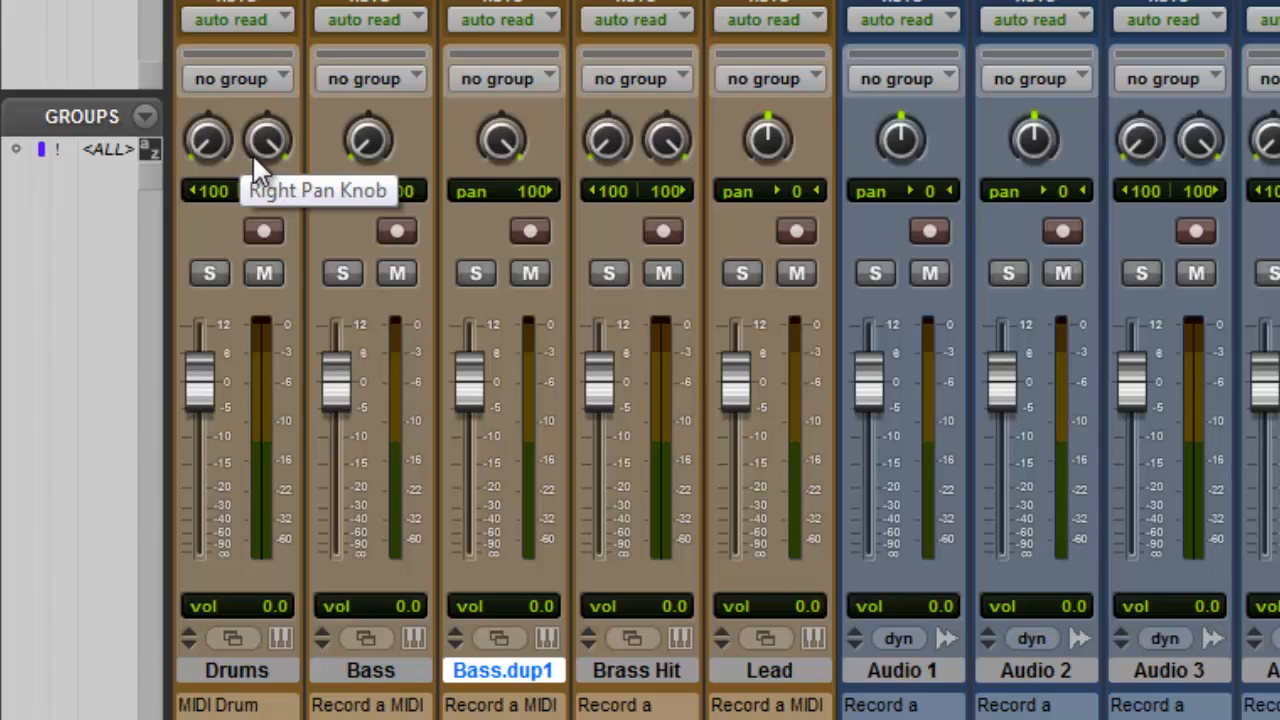
mouse_move(236, 680)
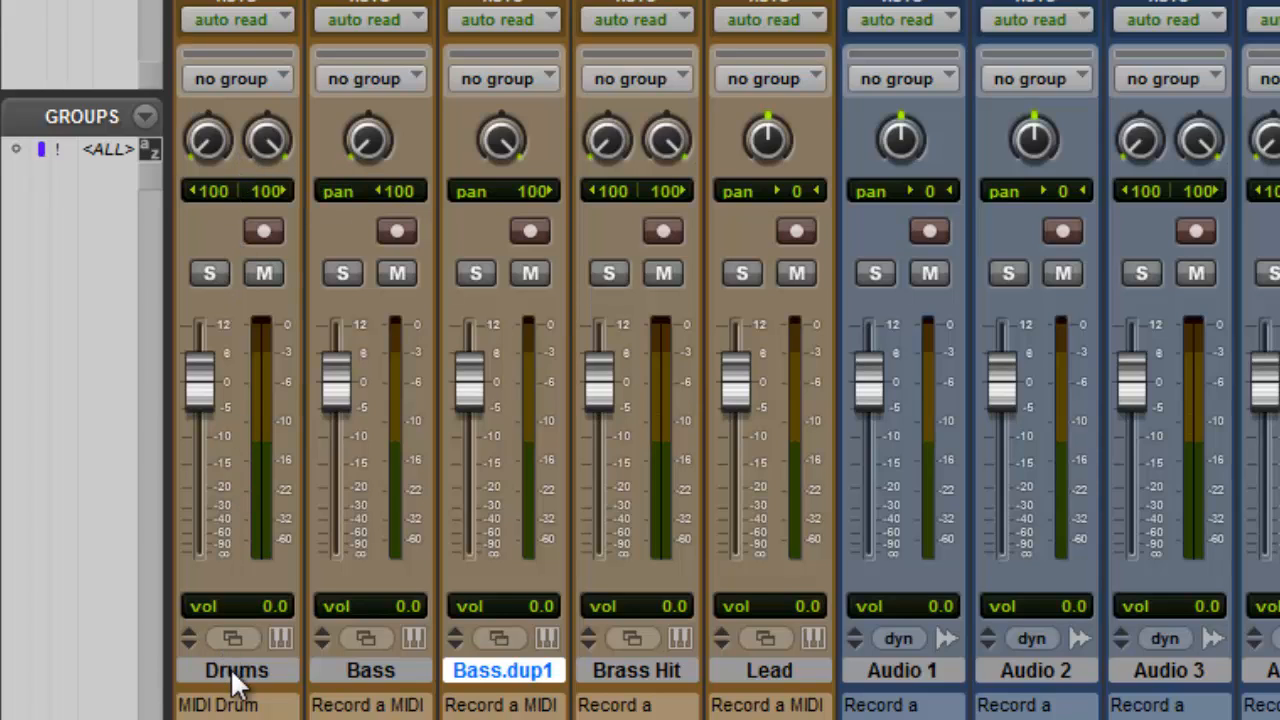
Step: Split the stereo Drums track into mono Drums.L and Drums.R tracks
click(236, 670)
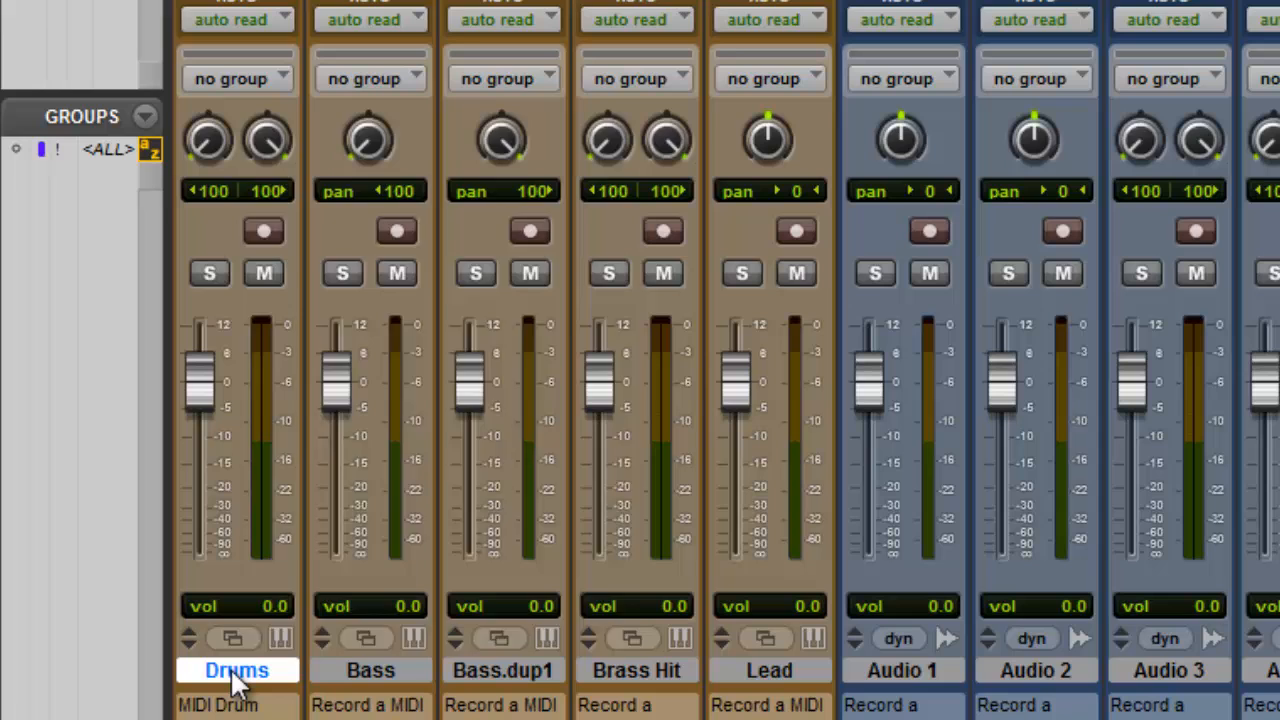
right_click(236, 670)
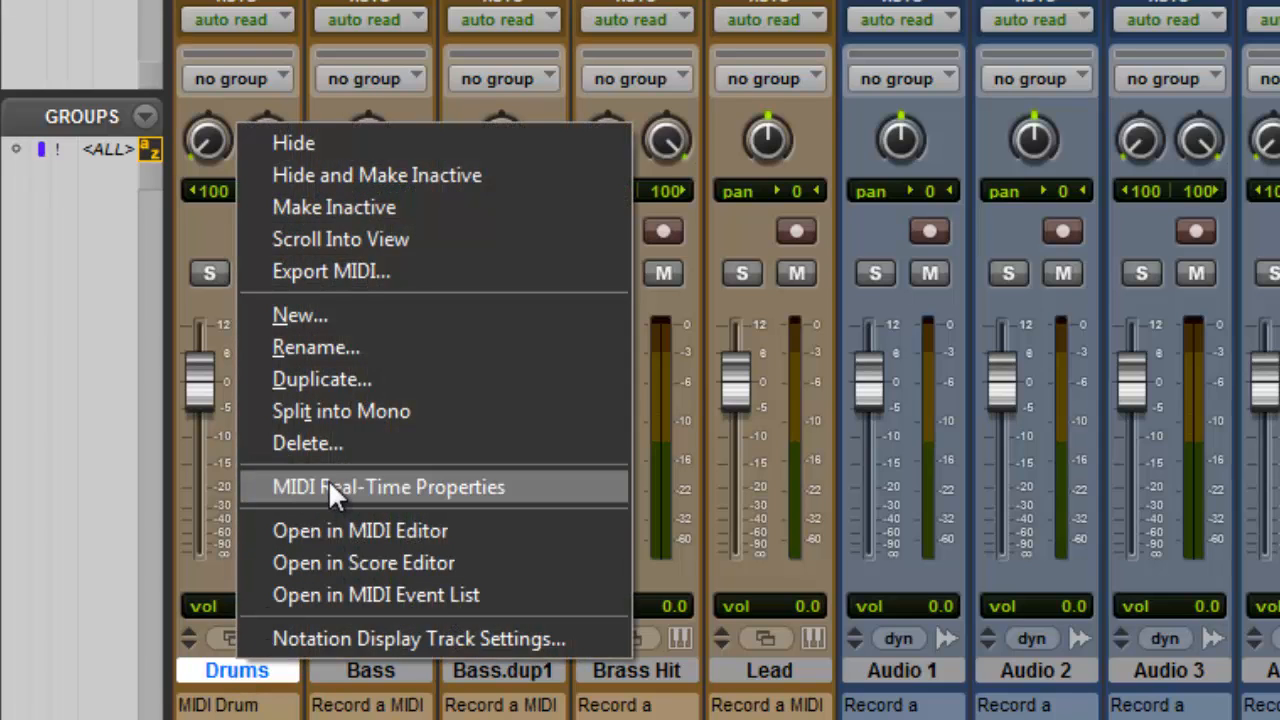
mouse_move(370, 412)
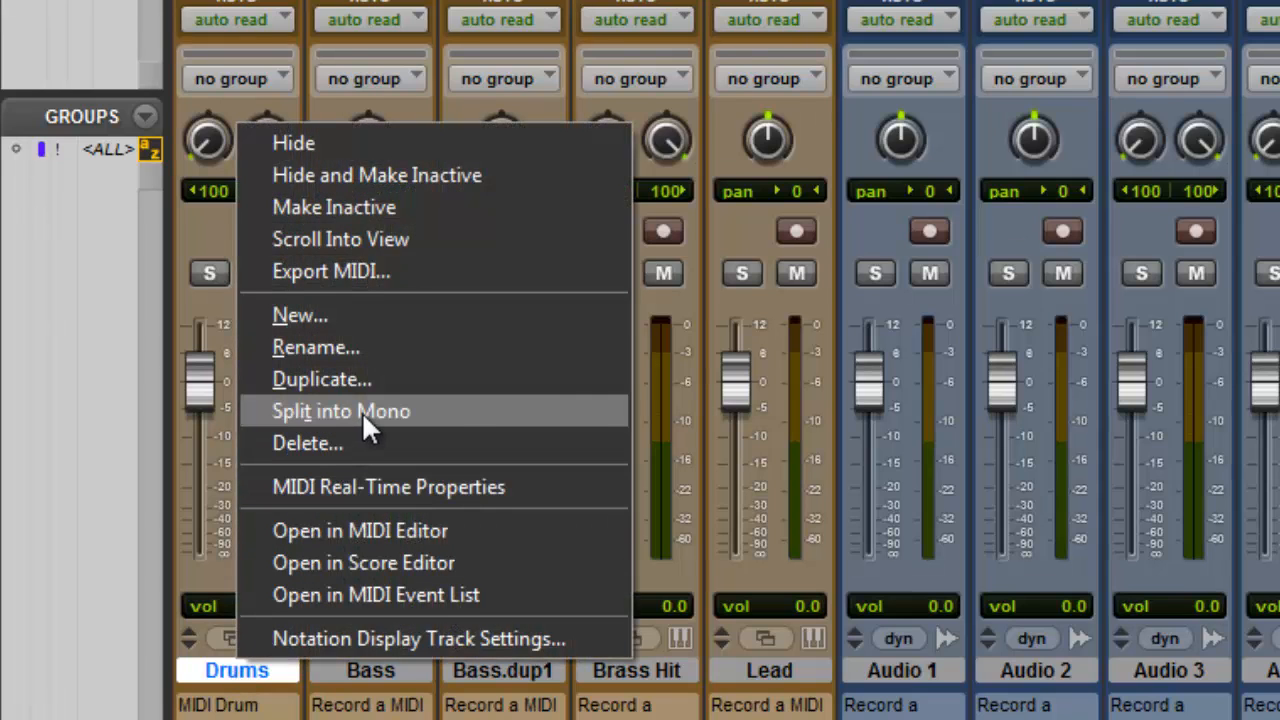
click(340, 412)
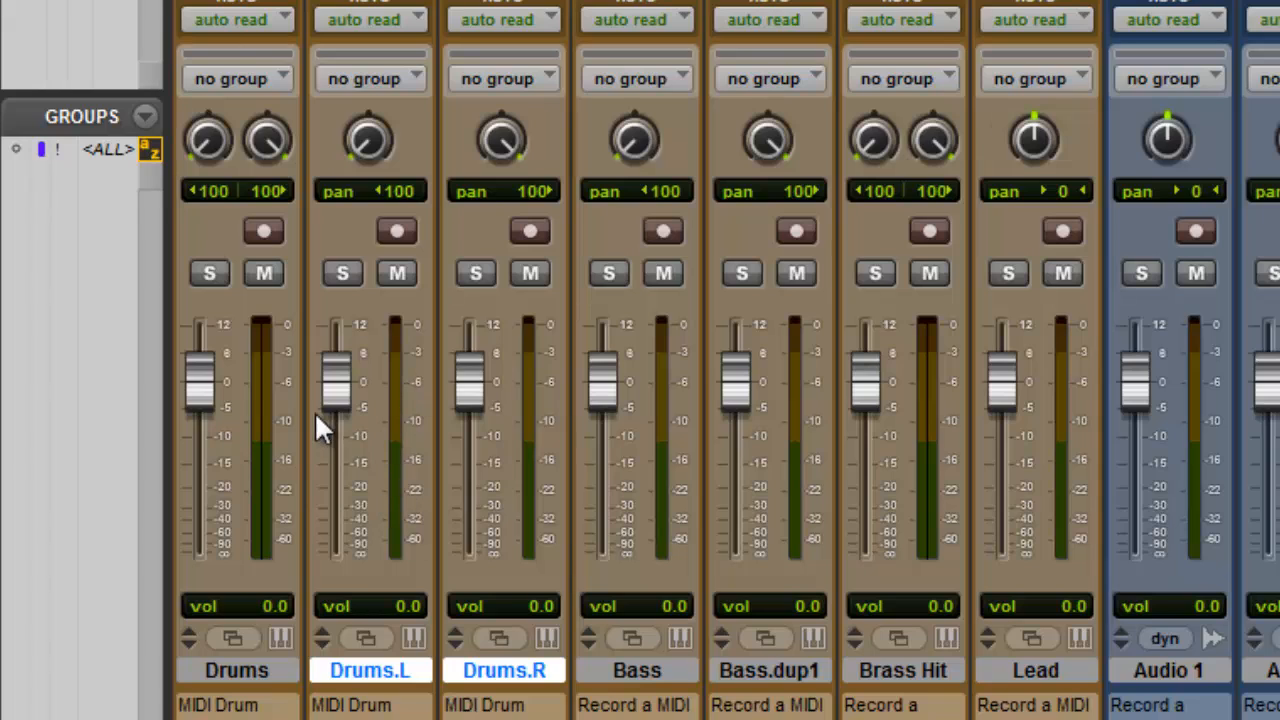
mouse_move(260, 356)
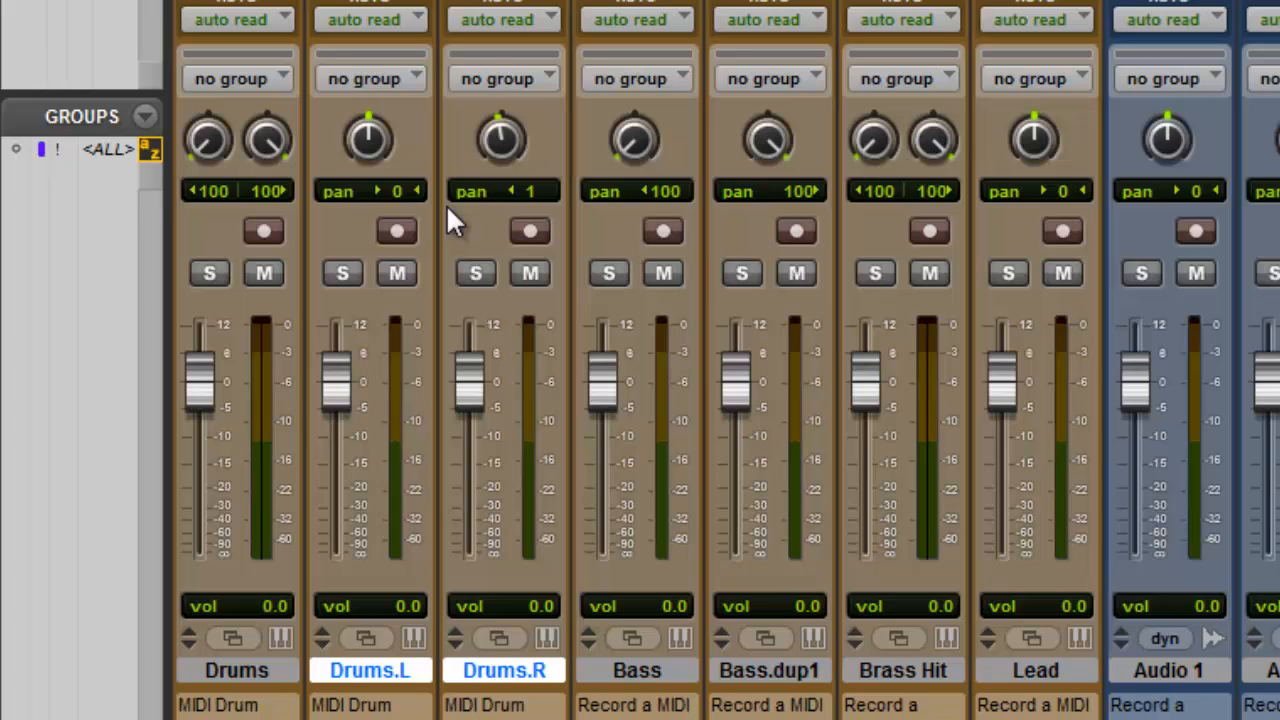
mouse_move(504, 140)
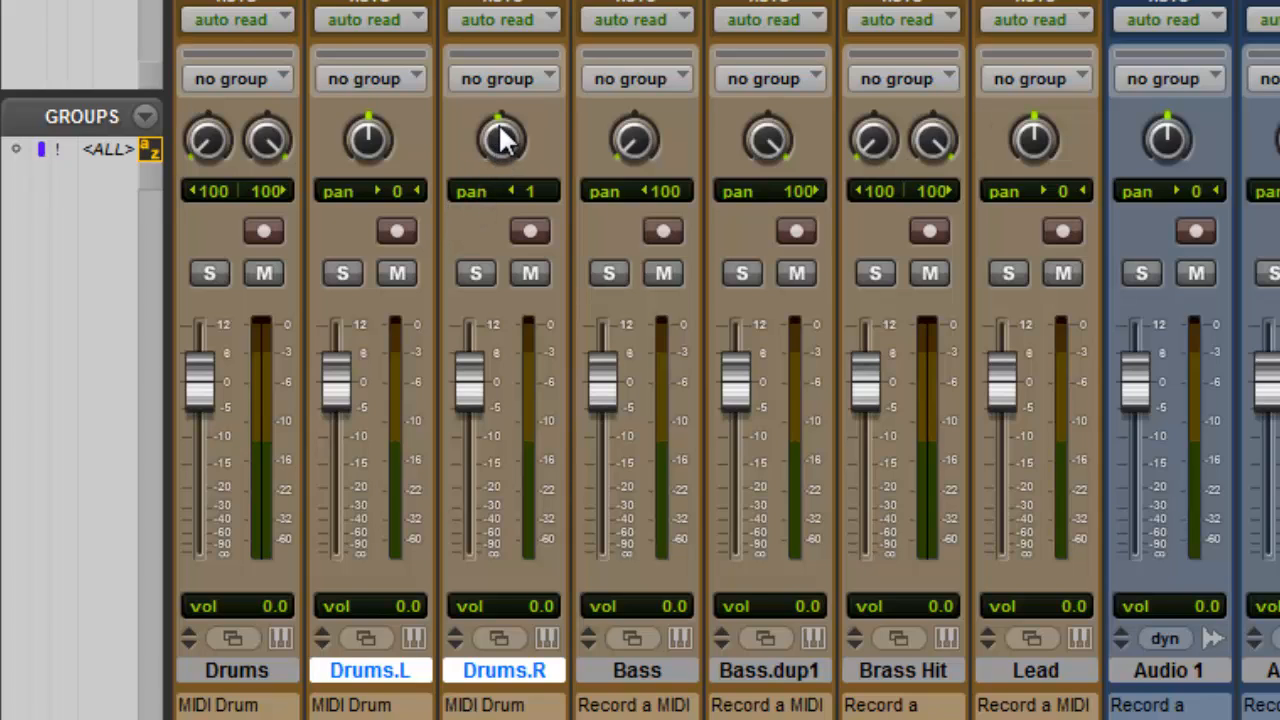